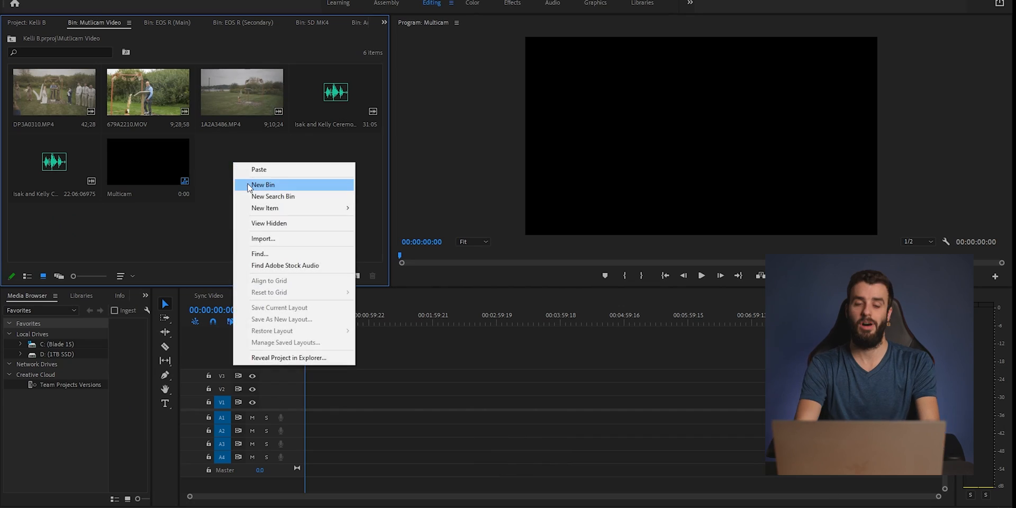
# Step: Create a new bin in the project panel to hold the wedding clips
pyautogui.click(263, 184)
pyautogui.write('Multicam')
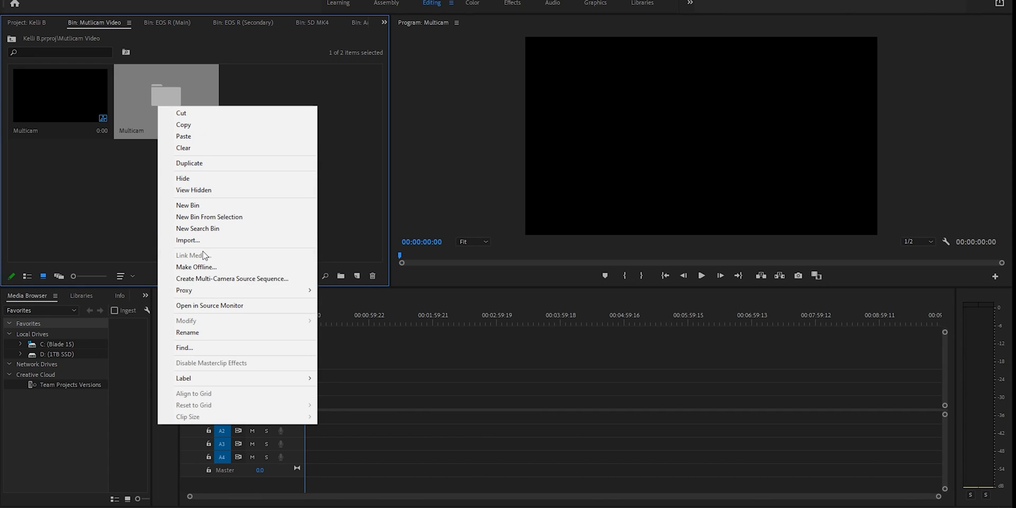
pyautogui.moveTo(232, 278)
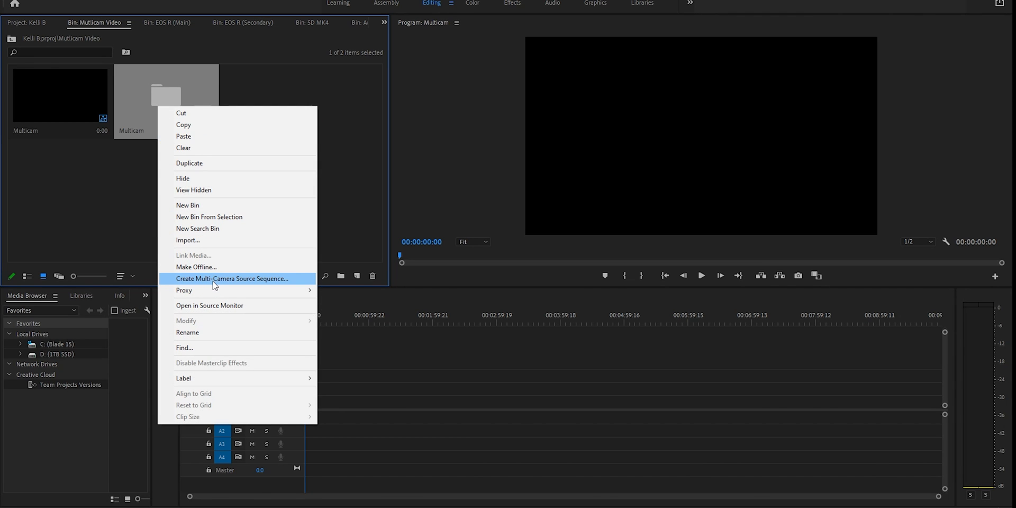
pyautogui.moveTo(215, 286)
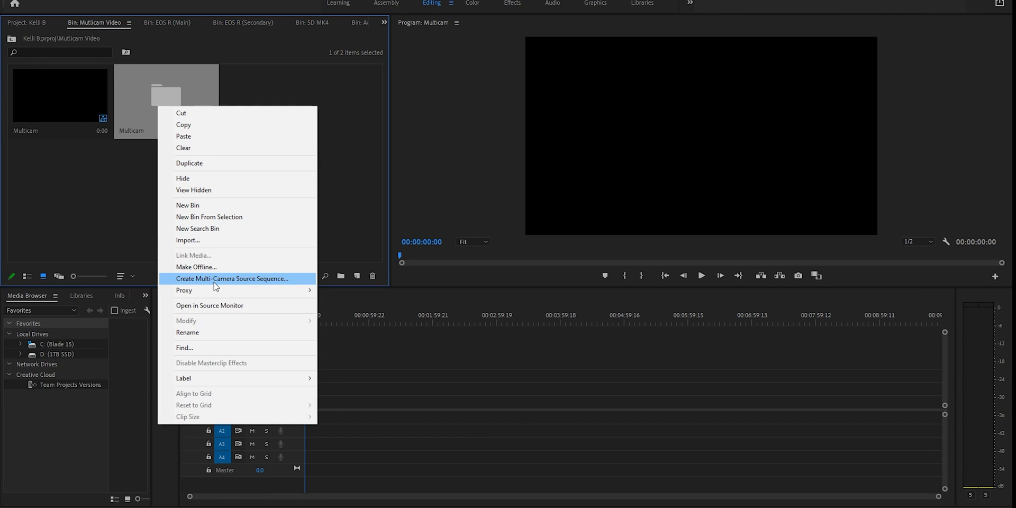
# Step: Create a multi-camera source sequence named Multicam Sequence synced by audio
pyautogui.click(231, 278)
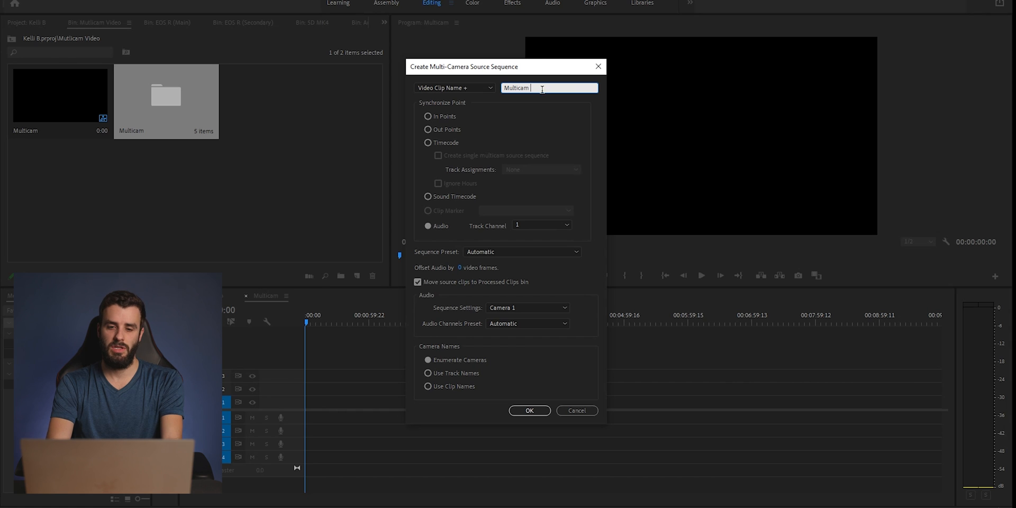
pyautogui.write('Sequence')
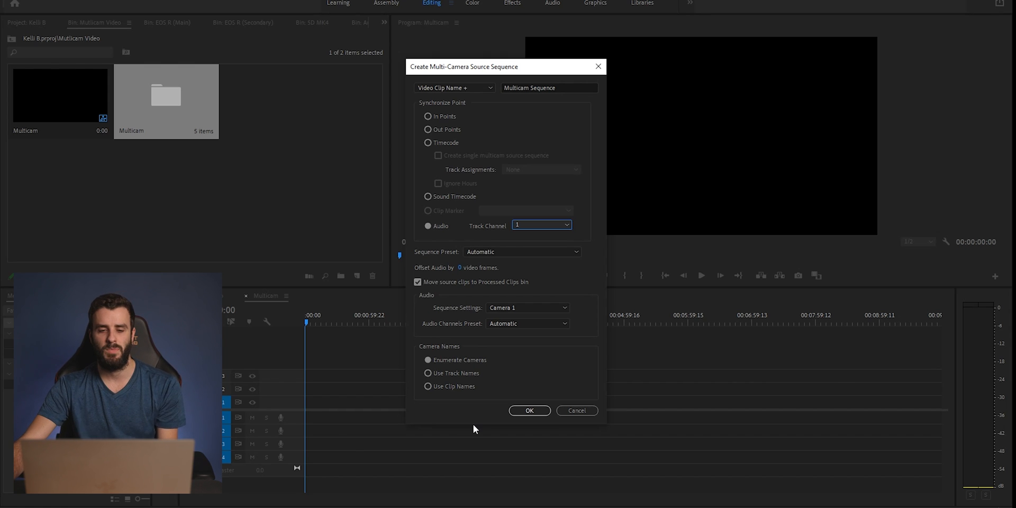
pyautogui.moveTo(491, 340)
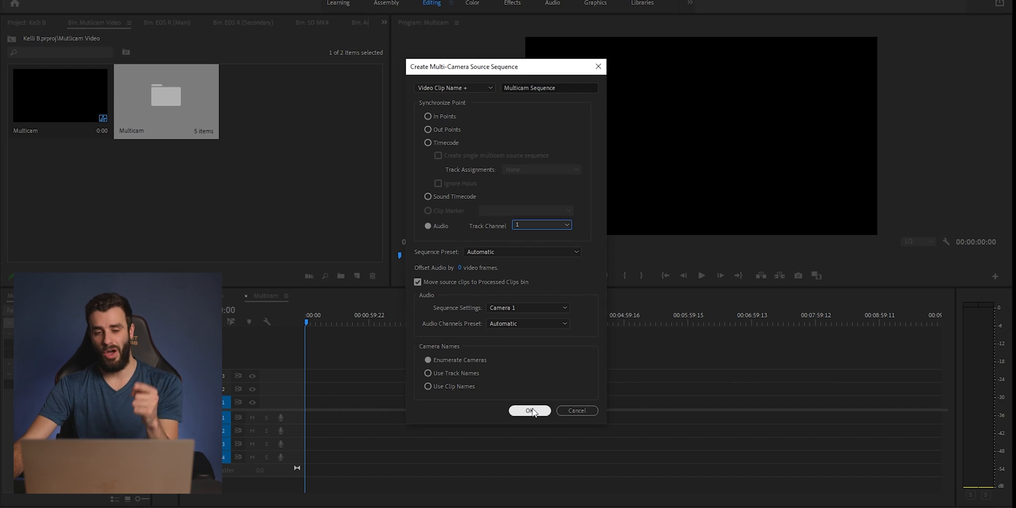
pyautogui.click(529, 411)
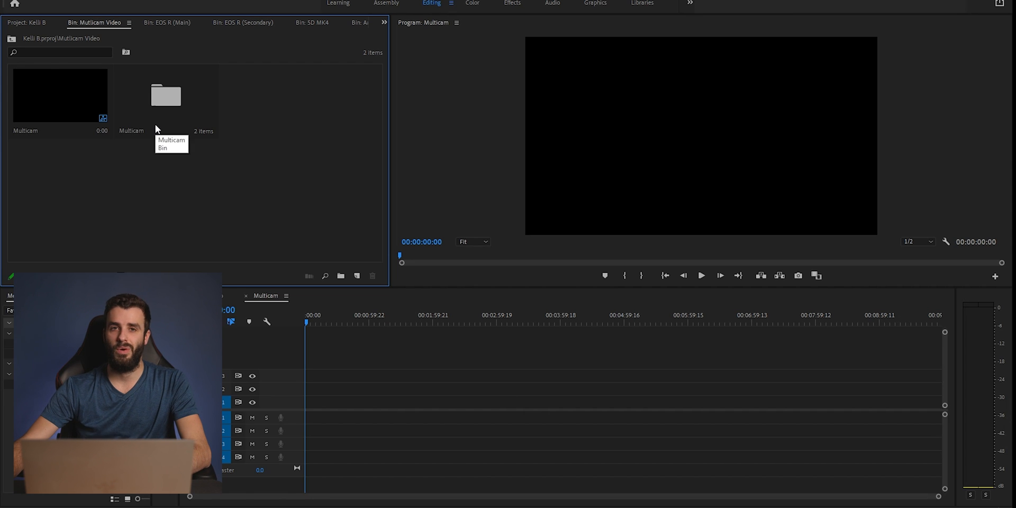
# Step: Enter the Multicam bin and rename the multicam source clip to Multicam Sequence
pyautogui.doubleClick(166, 96)
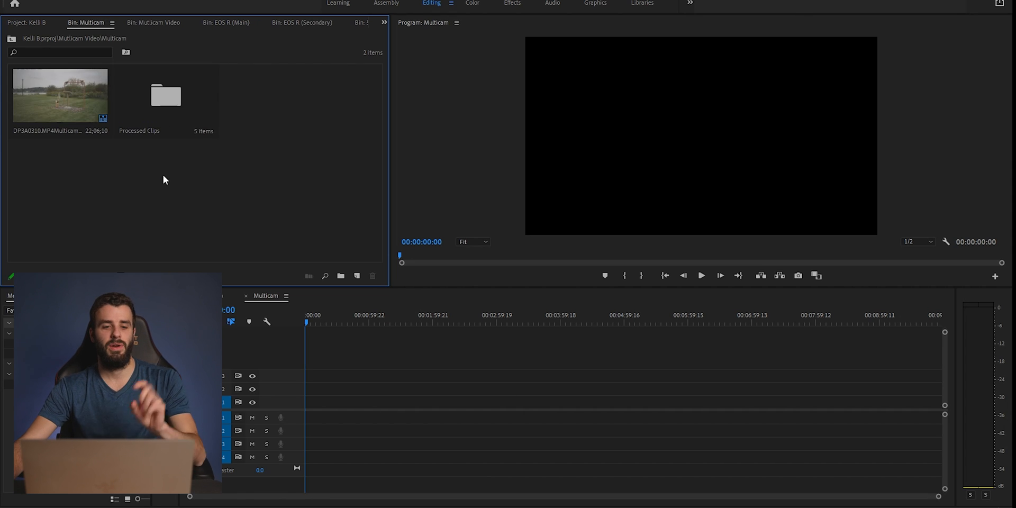
pyautogui.moveTo(158, 194)
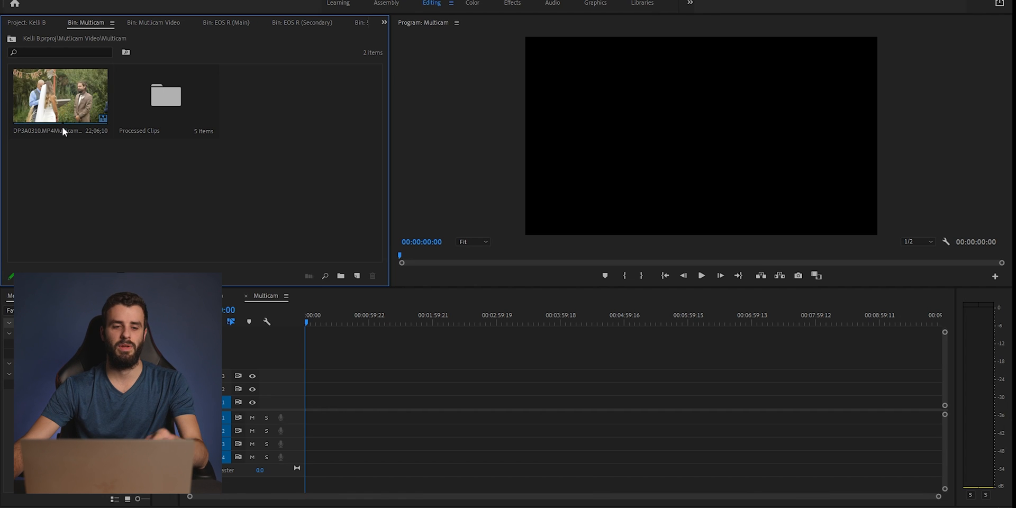
pyautogui.click(59, 95)
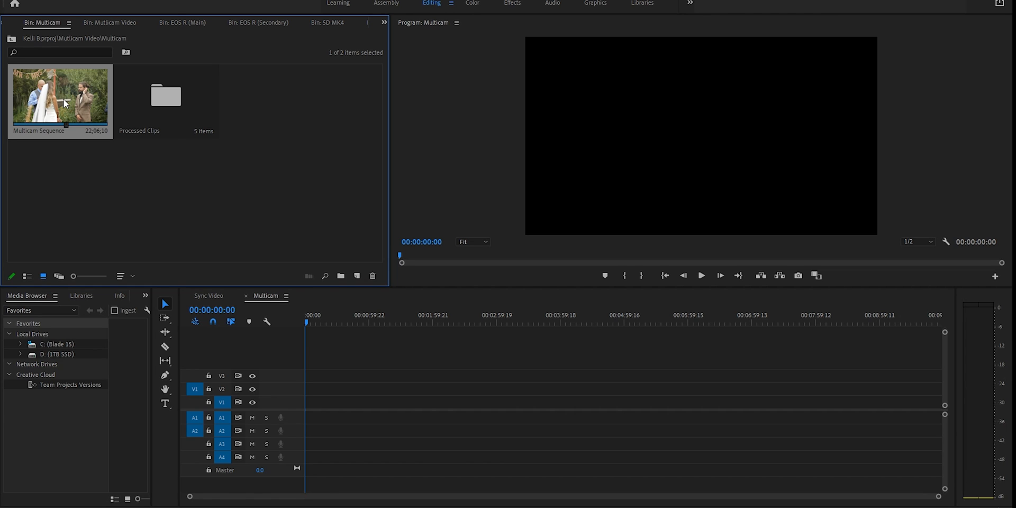
# Step: Make a new sequence from the Multicam Sequence clip and rename it Multicam
pyautogui.rightClick(61, 97)
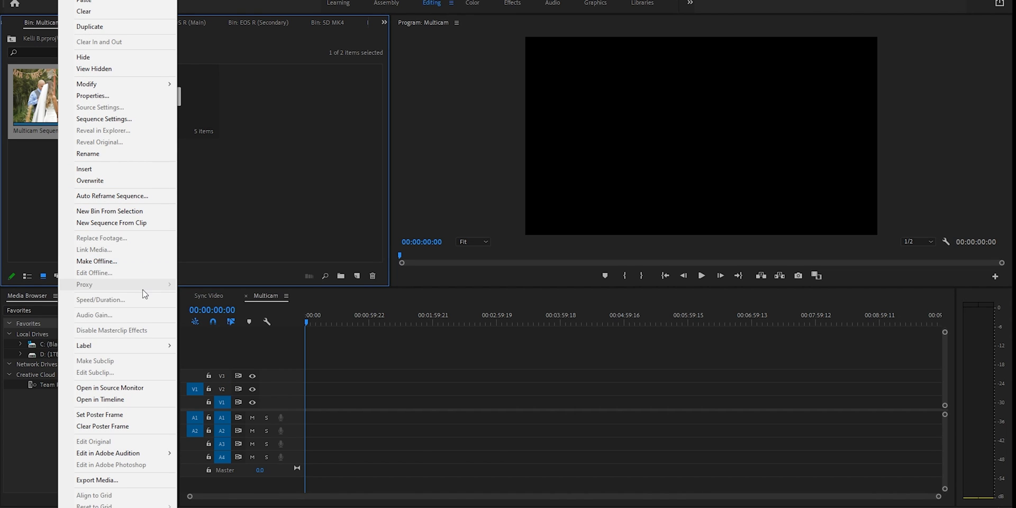
pyautogui.moveTo(128, 242)
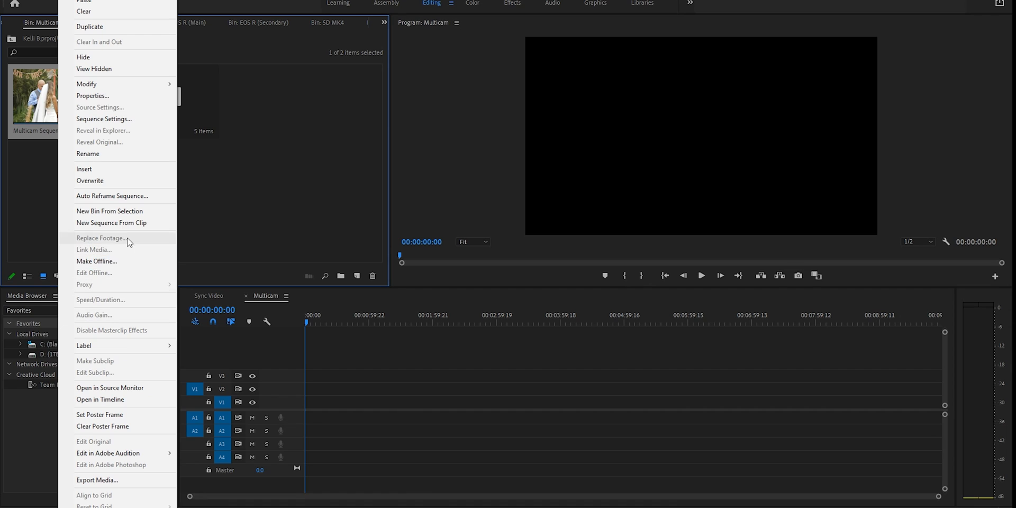
pyautogui.moveTo(130, 226)
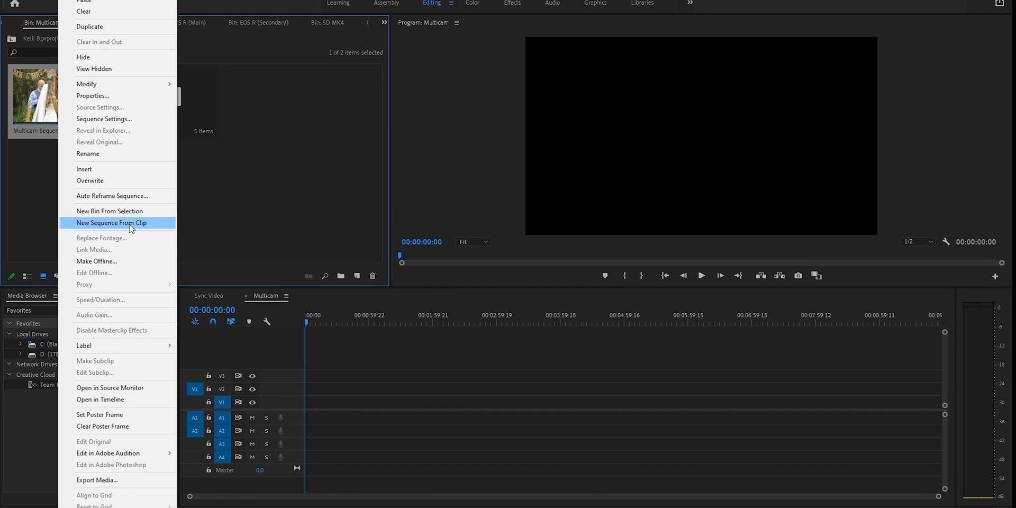
pyautogui.click(111, 222)
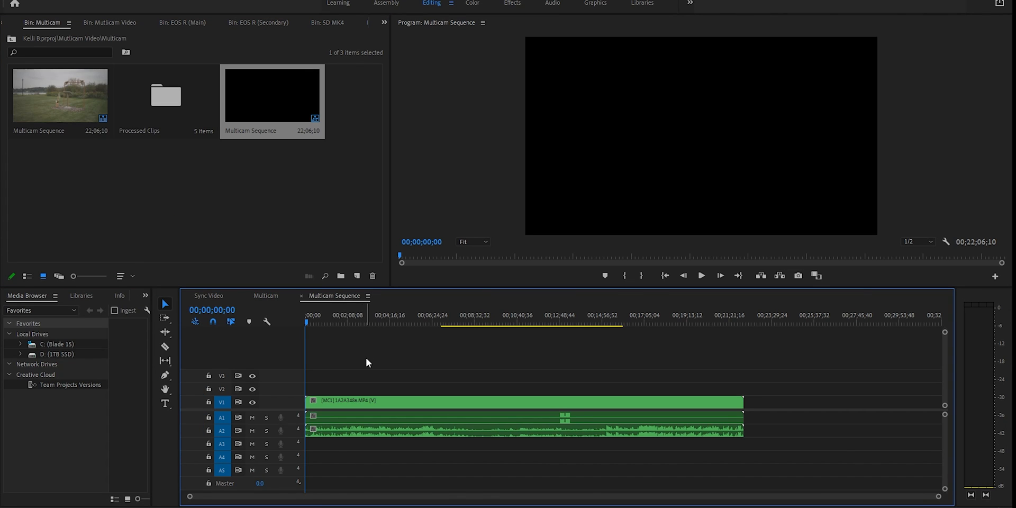
pyautogui.click(421, 315)
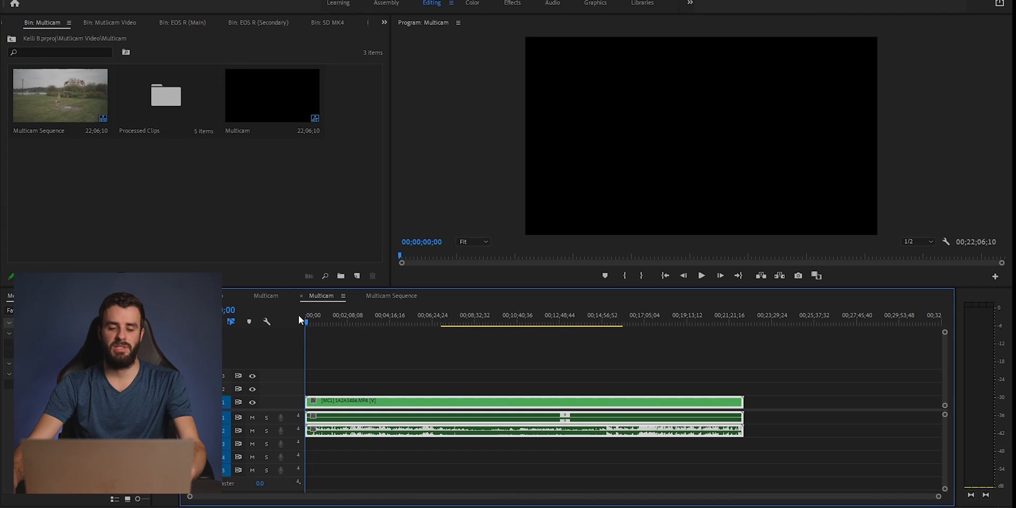
pyautogui.click(399, 321)
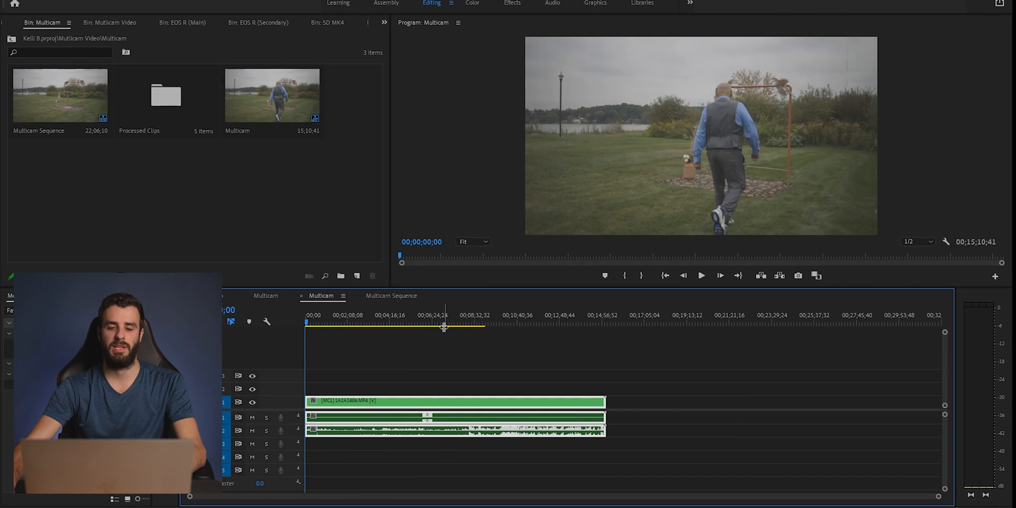
pyautogui.moveTo(509, 365)
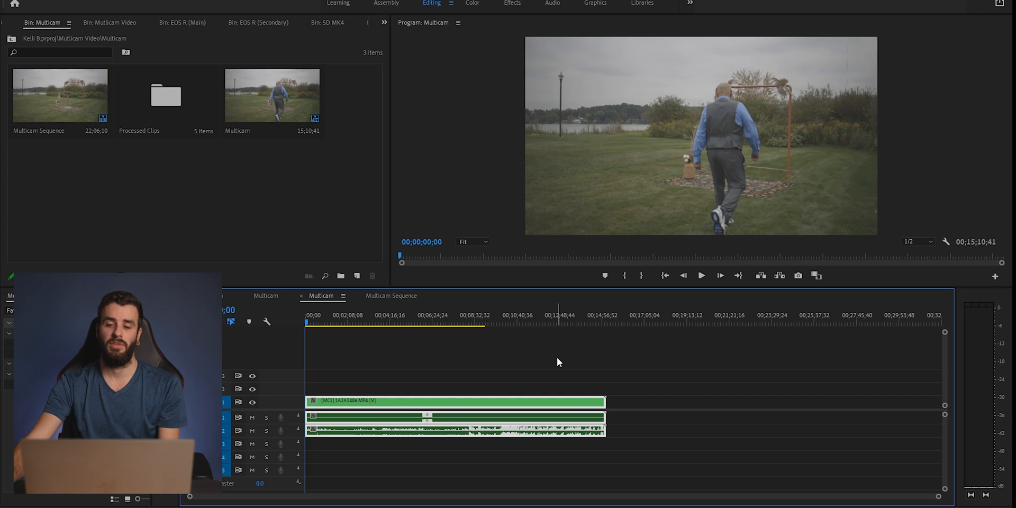
pyautogui.moveTo(573, 264)
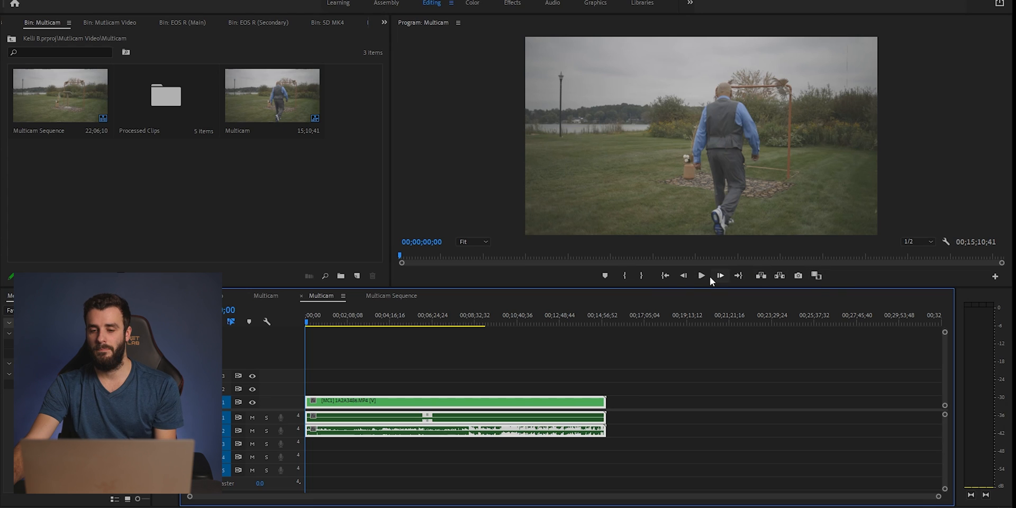
pyautogui.moveTo(817, 276)
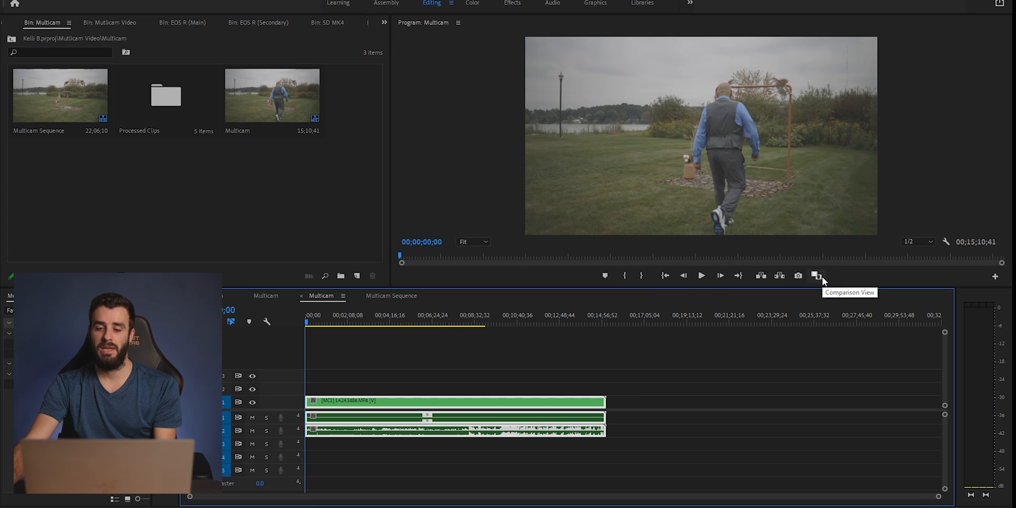
pyautogui.moveTo(780, 275)
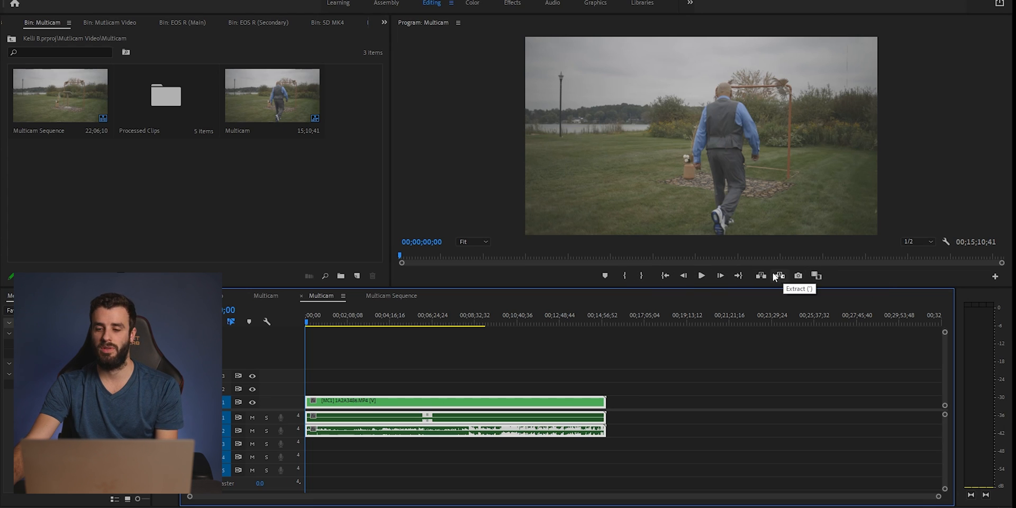
# Step: Add the Toggle Multi-Camera View button to the Program Monitor transport bar
pyautogui.click(995, 275)
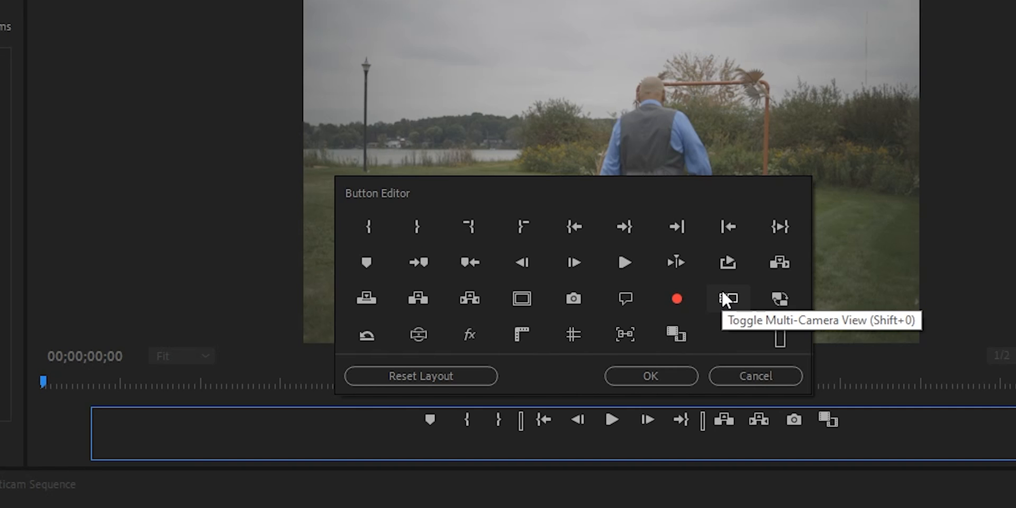
pyautogui.moveTo(751, 333)
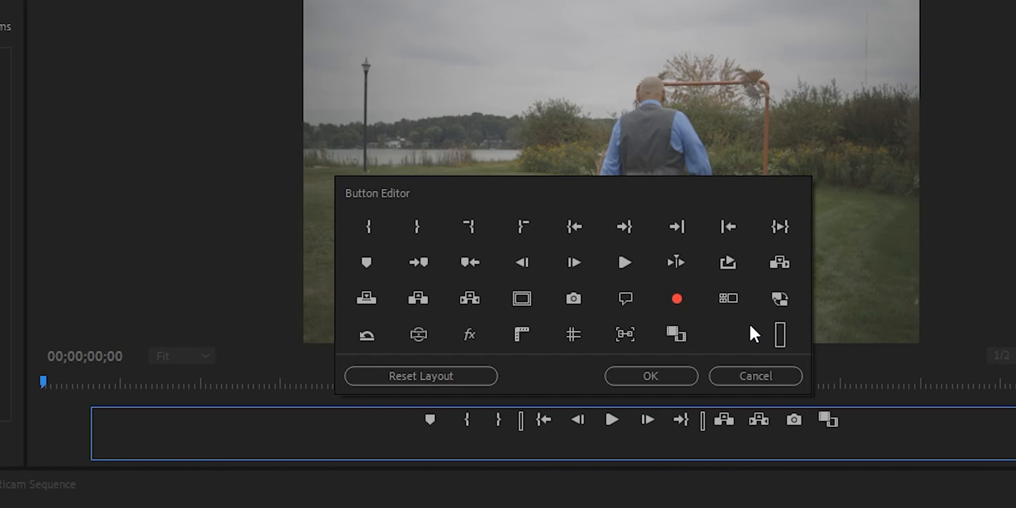
pyautogui.moveTo(727, 298)
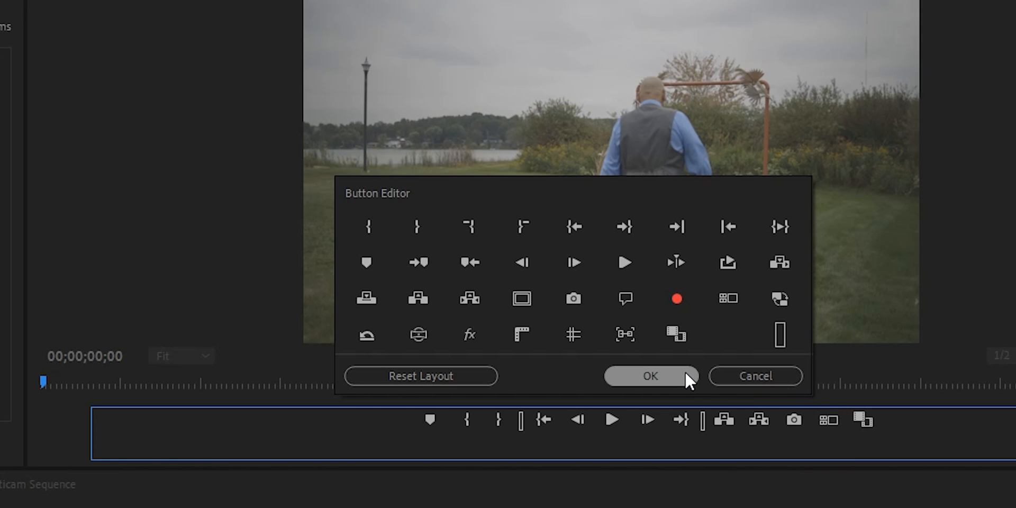
pyautogui.click(650, 376)
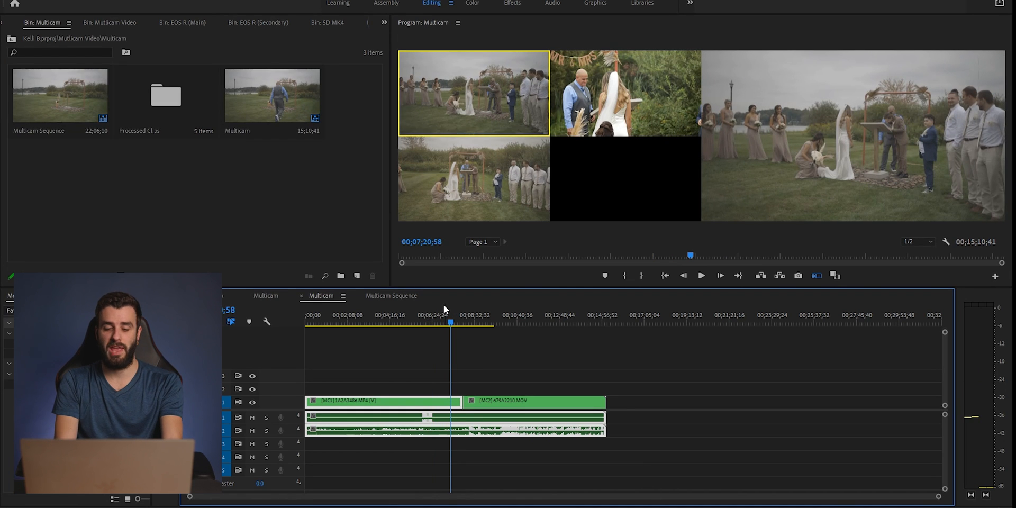
# Step: Play the multicam sequence and cut to another camera angle mid-playback
pyautogui.click(701, 276)
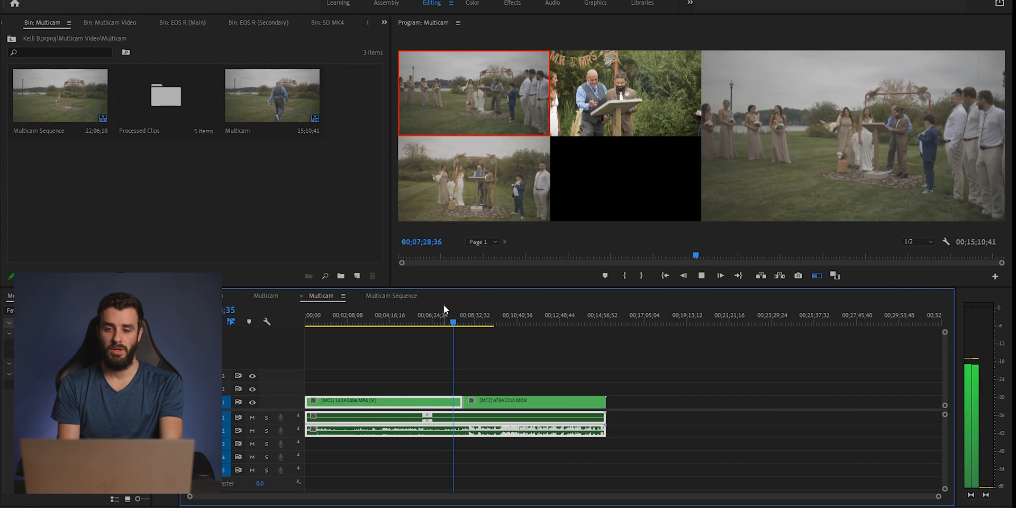
pyautogui.click(719, 276)
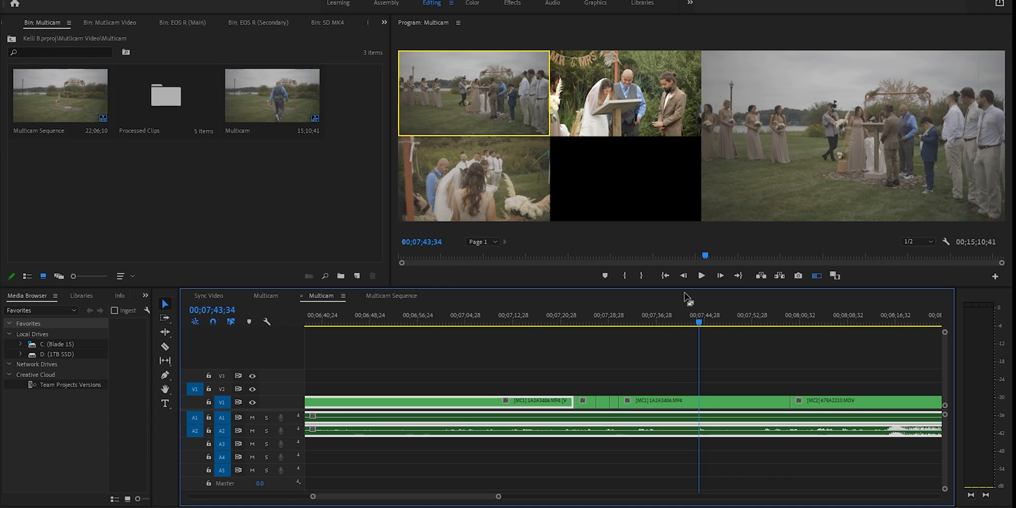
pyautogui.moveTo(300, 228)
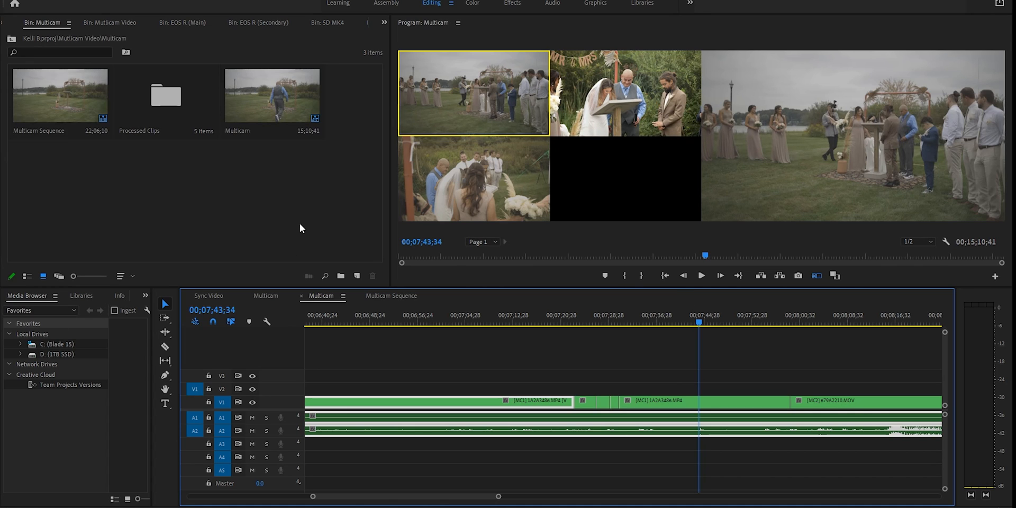
pyautogui.moveTo(307, 214)
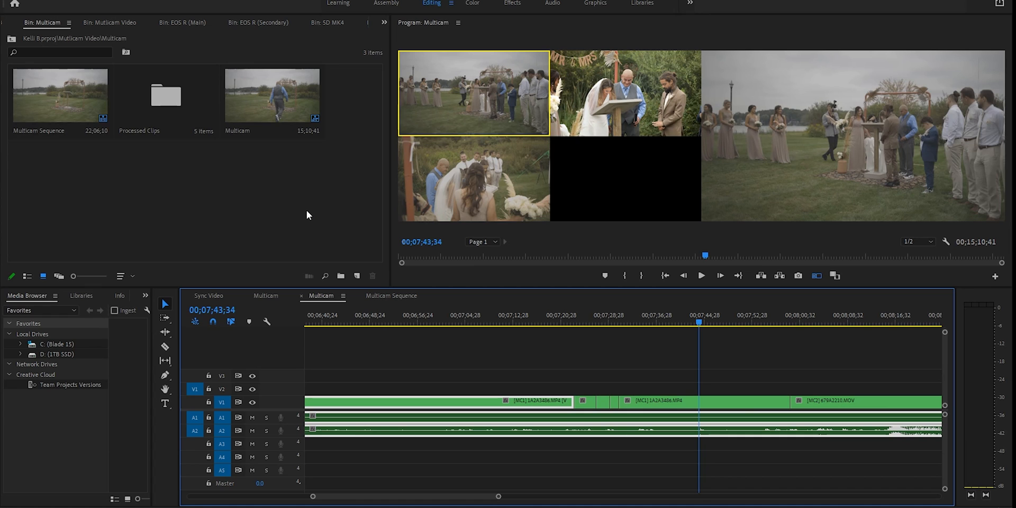
# Step: Open Multicam Sequence in its own timeline, shift its tracks earlier, return to Multicam
pyautogui.rightClick(59, 95)
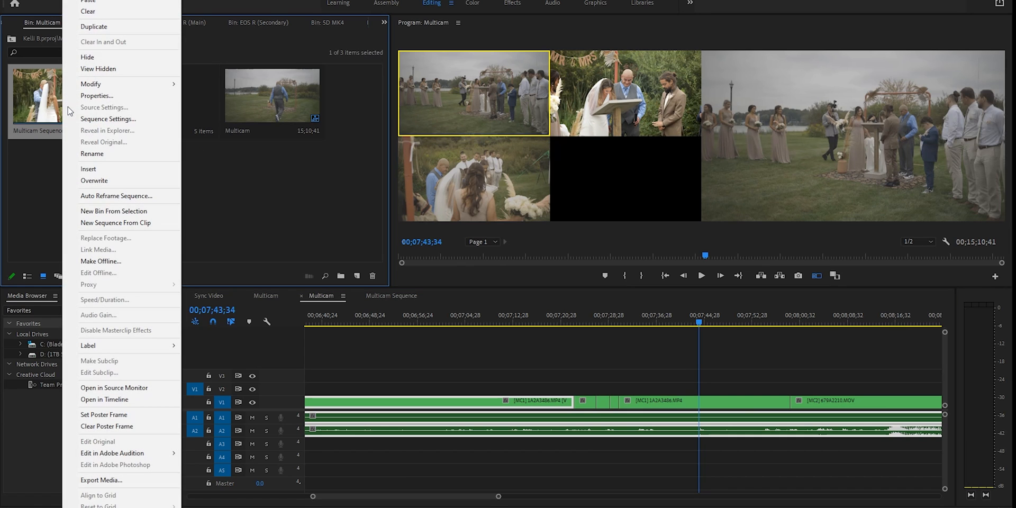
pyautogui.moveTo(104, 107)
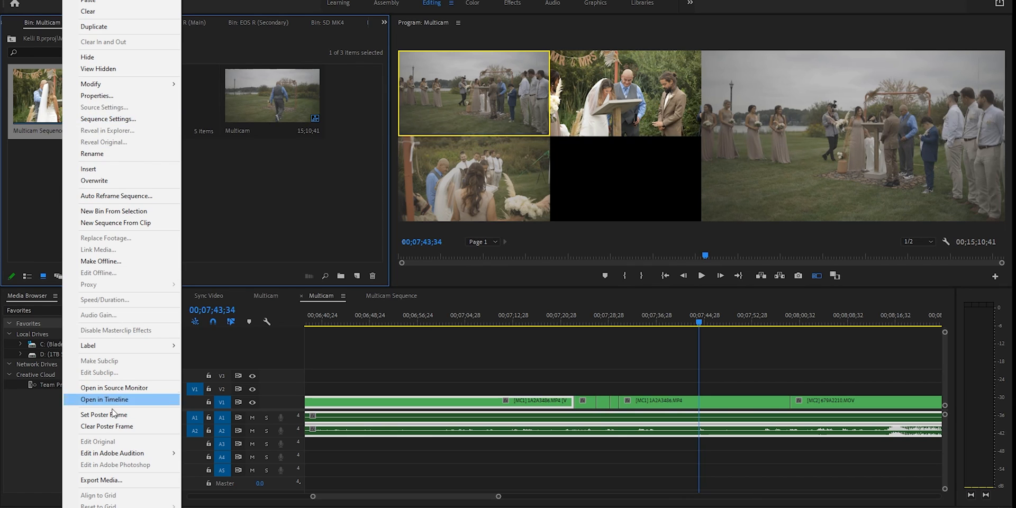
pyautogui.click(105, 399)
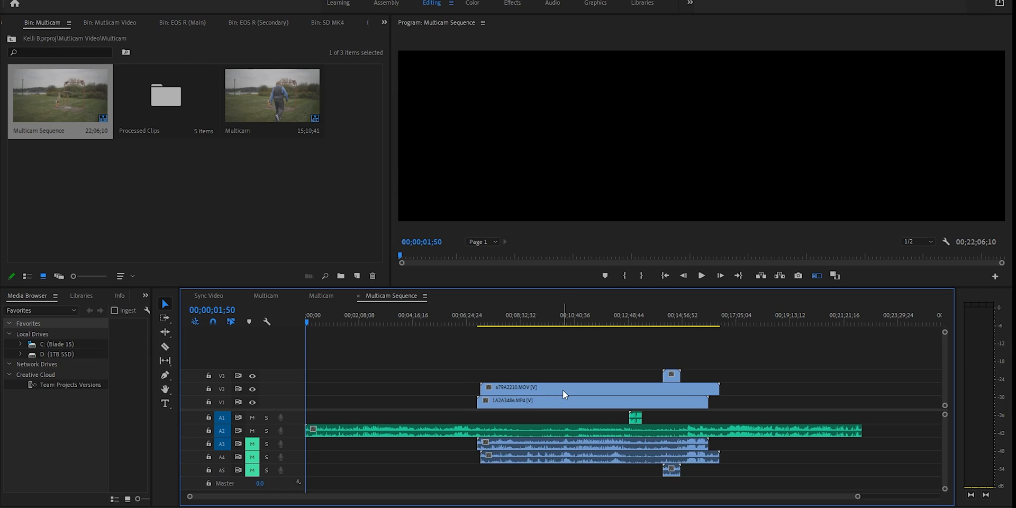
pyautogui.moveTo(427, 356)
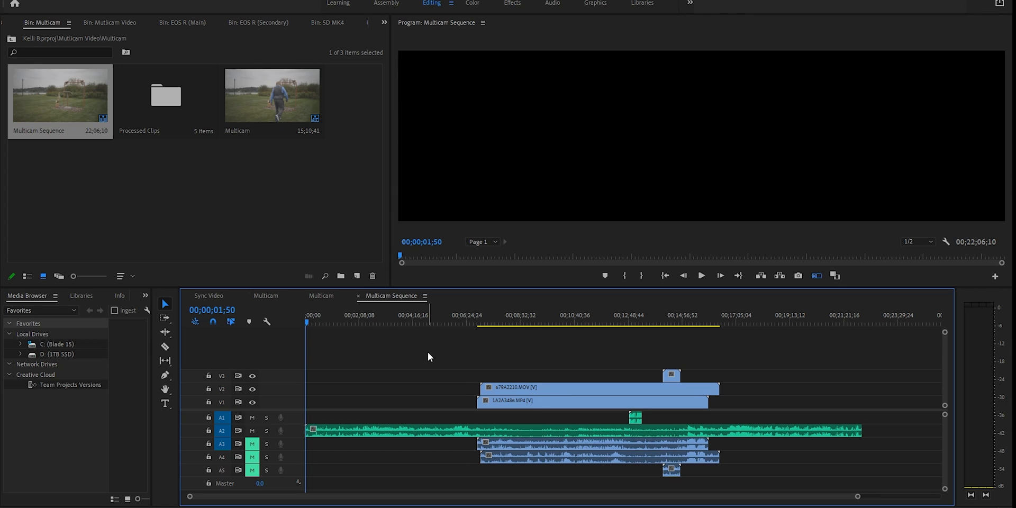
pyautogui.moveTo(427, 353)
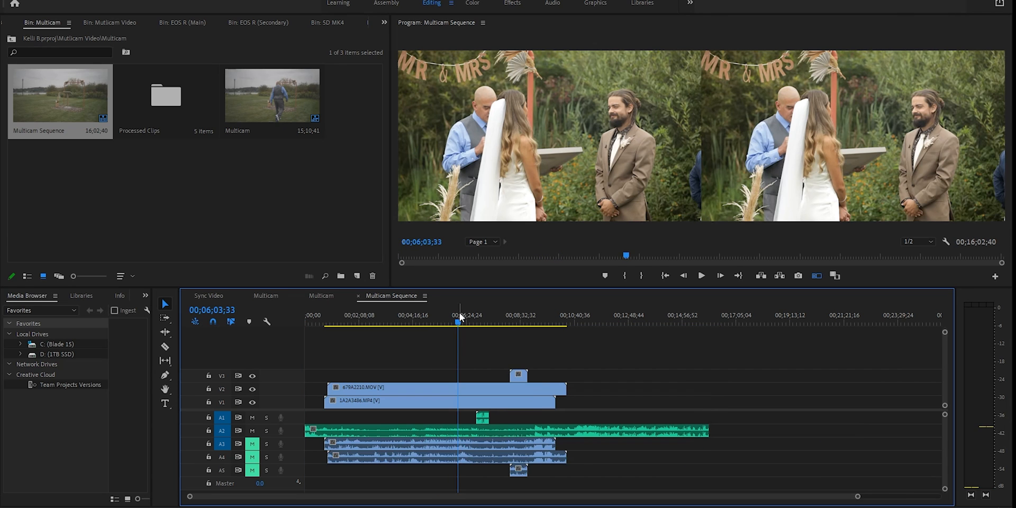
pyautogui.click(321, 295)
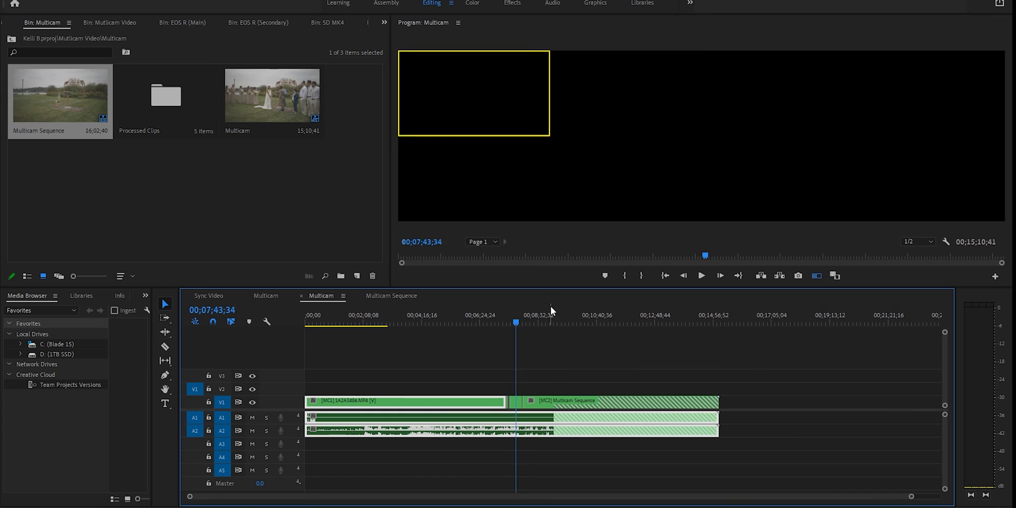
pyautogui.click(634, 318)
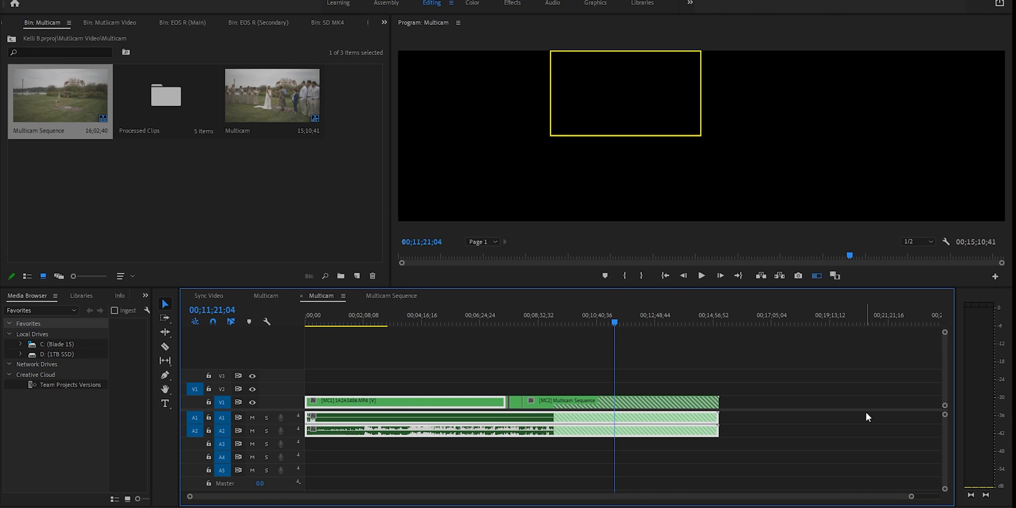
pyautogui.moveTo(497, 348)
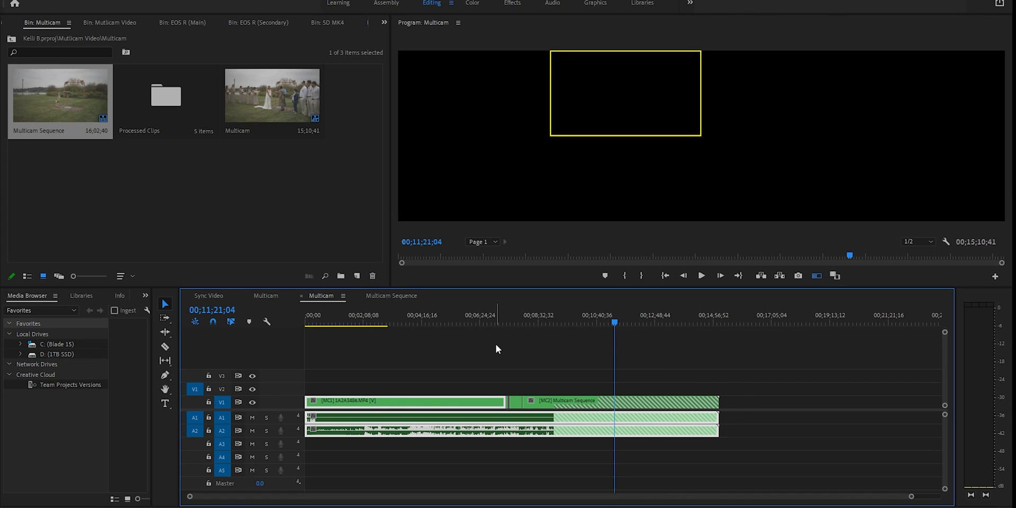